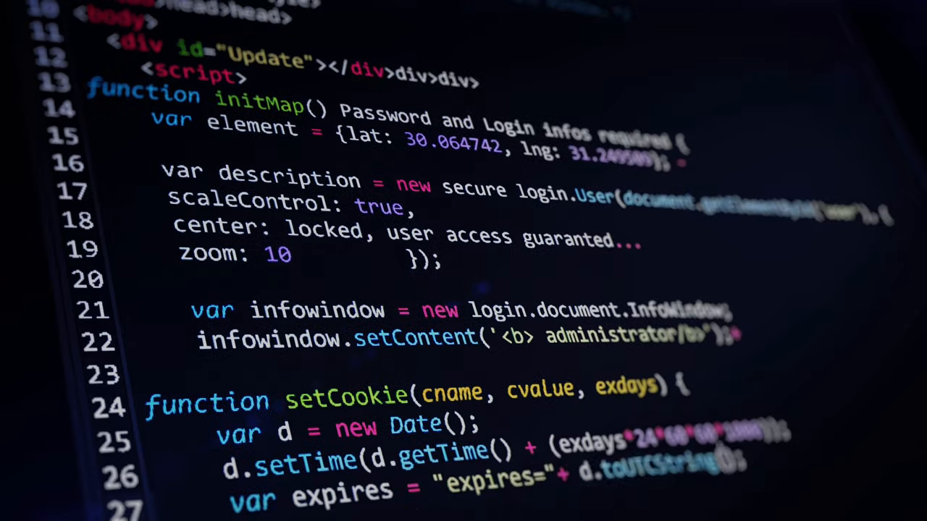
scroll(down, 3)
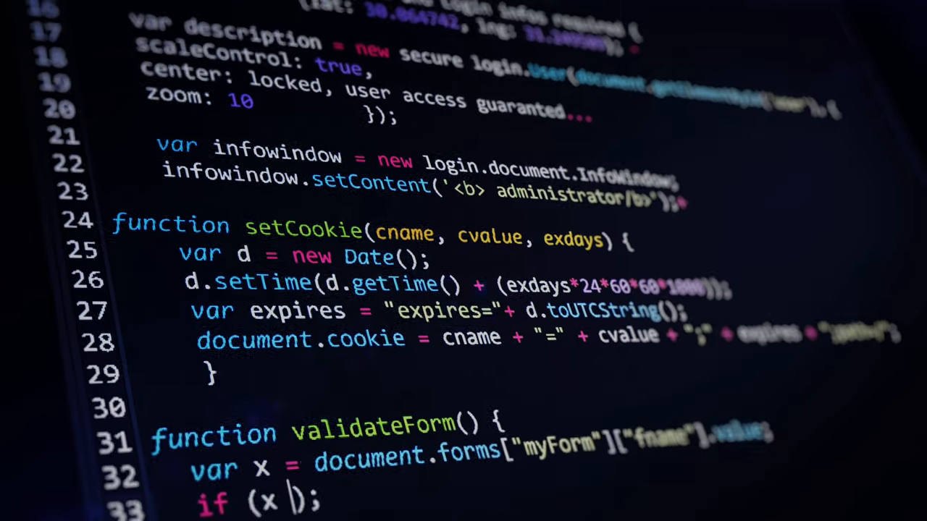